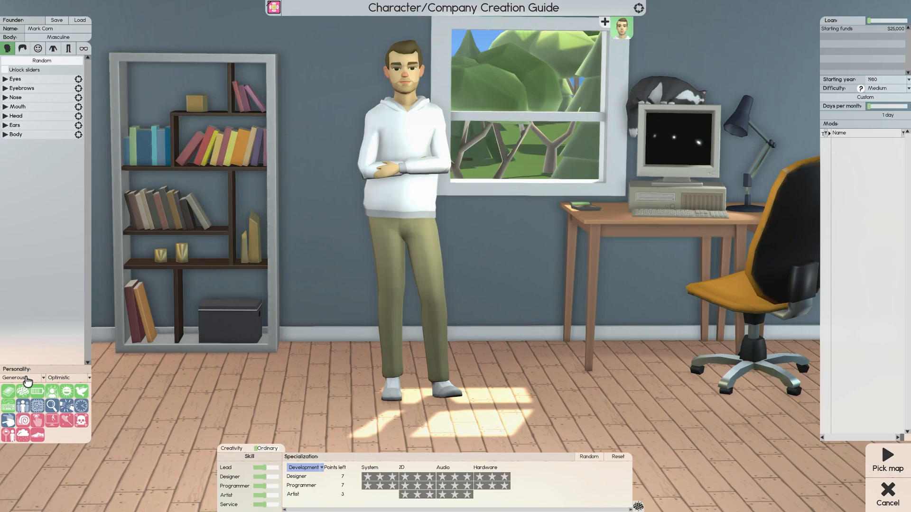
mouse_move(49, 347)
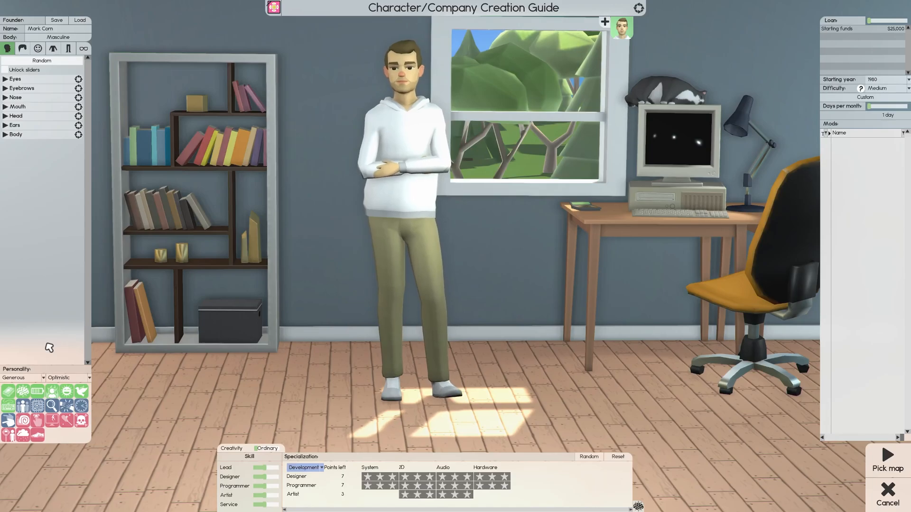
mouse_move(8, 391)
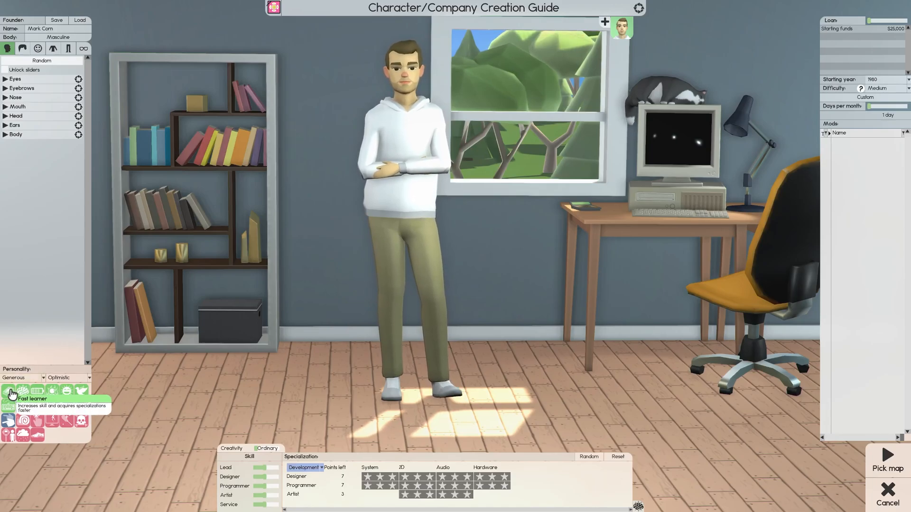
mouse_move(21, 392)
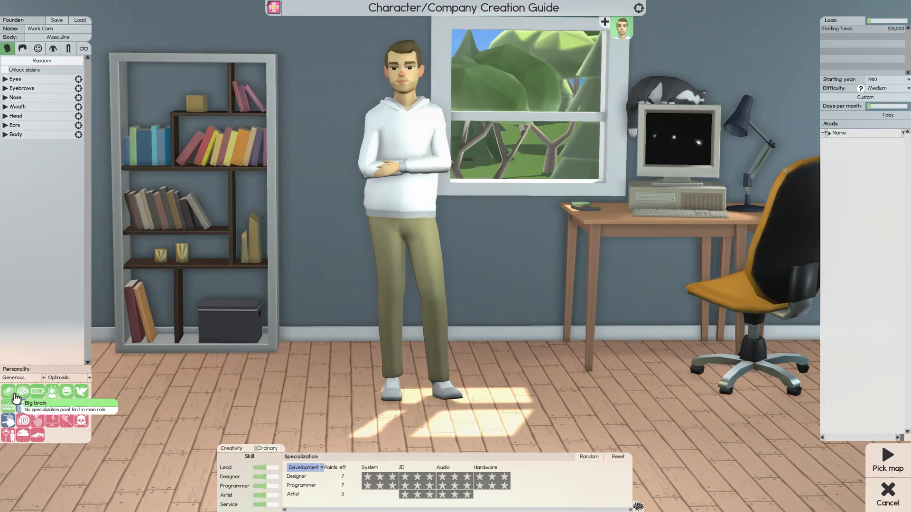
mouse_move(19, 390)
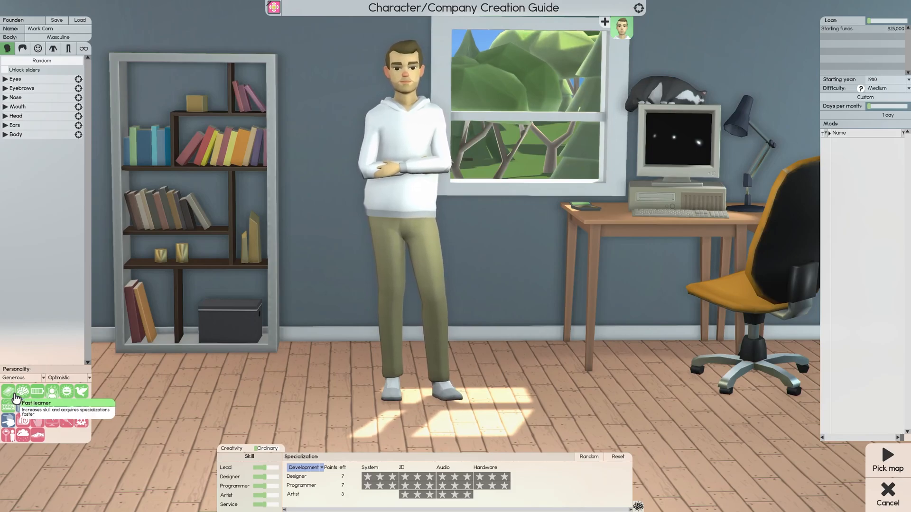
Add the Fast learner personality trait to the founder.
click(8, 393)
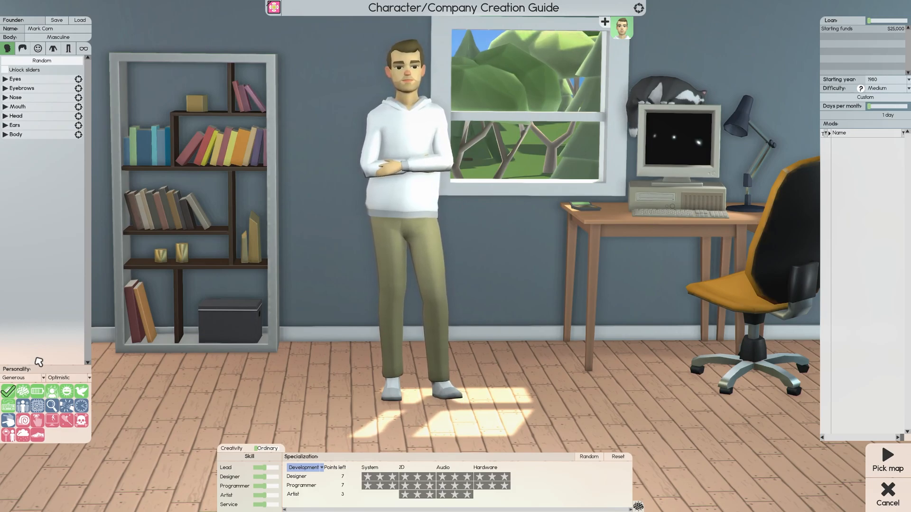
mouse_move(29, 391)
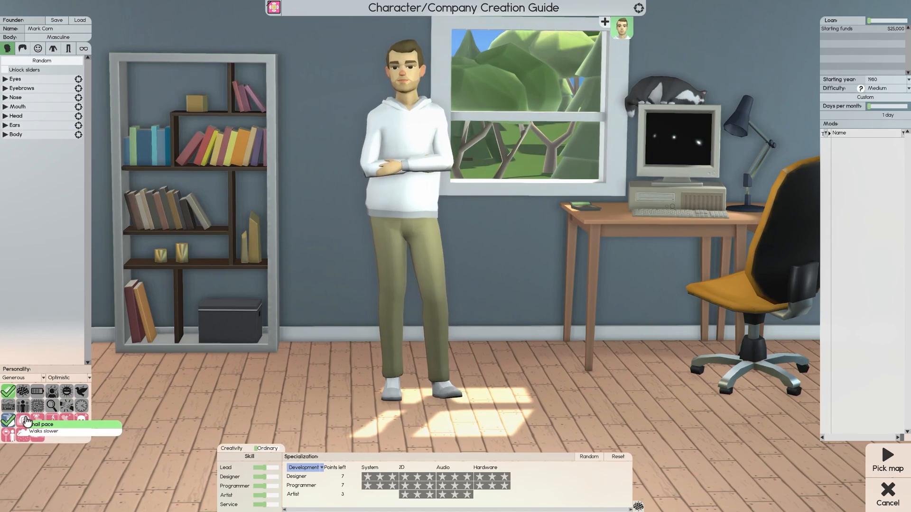
mouse_move(33, 435)
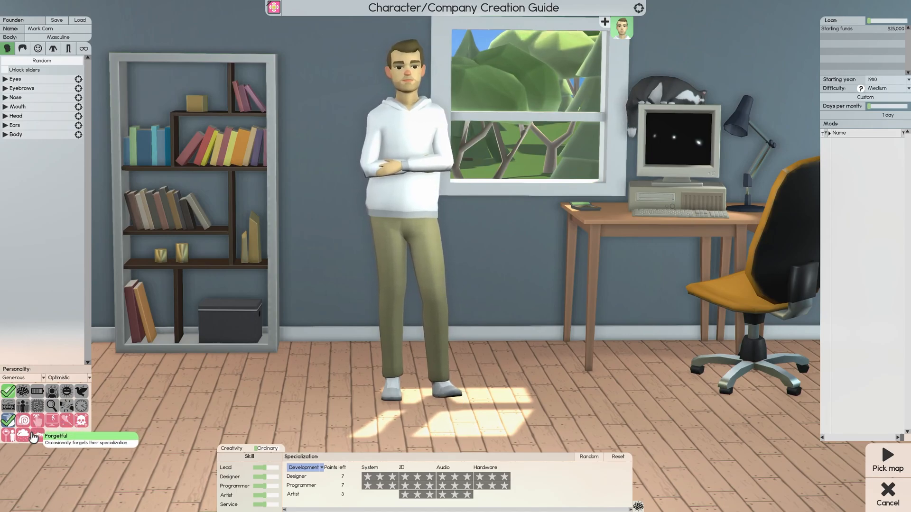
mouse_move(22, 434)
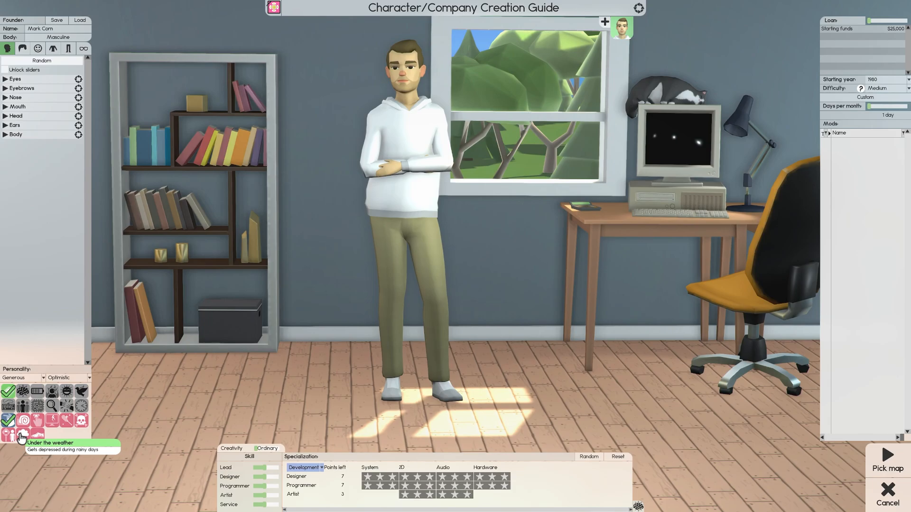
mouse_move(26, 424)
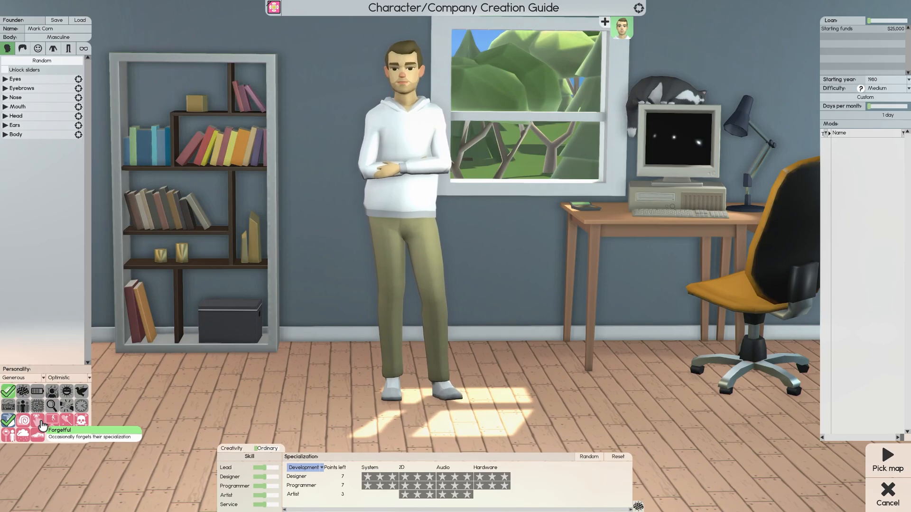
mouse_move(52, 431)
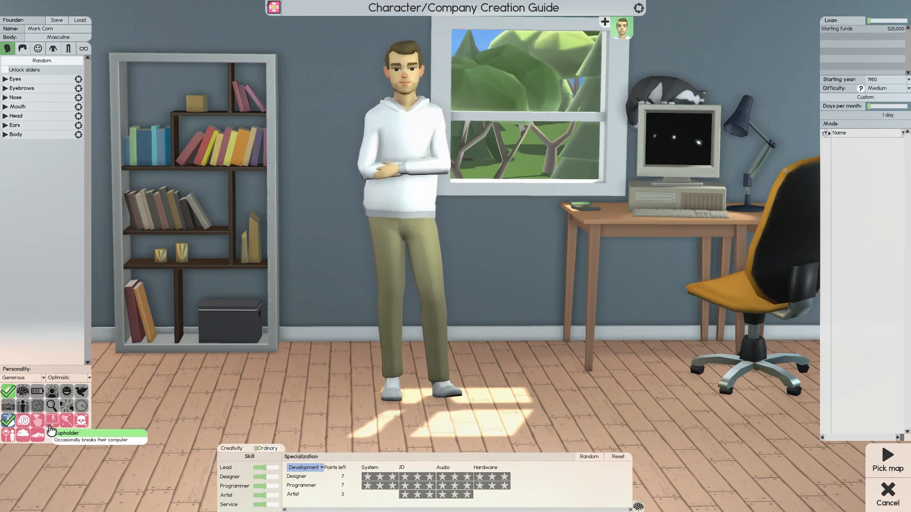
mouse_move(63, 420)
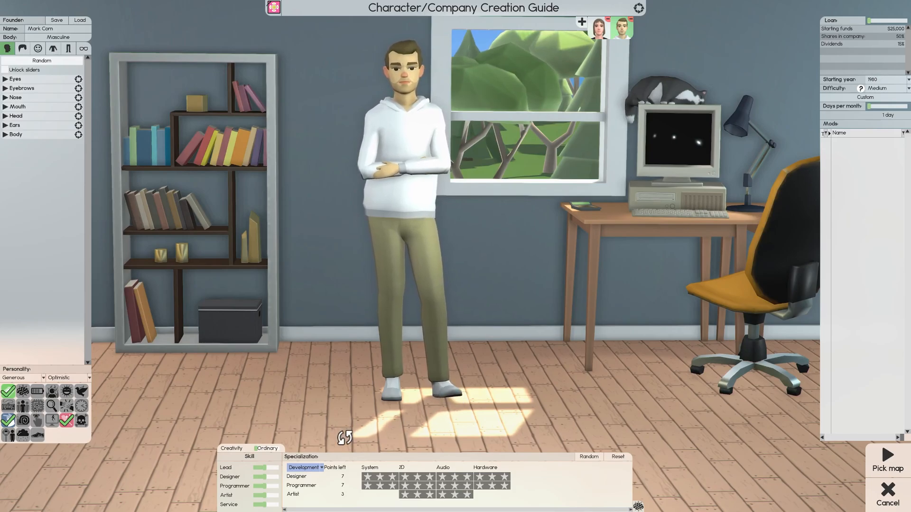
mouse_move(231, 448)
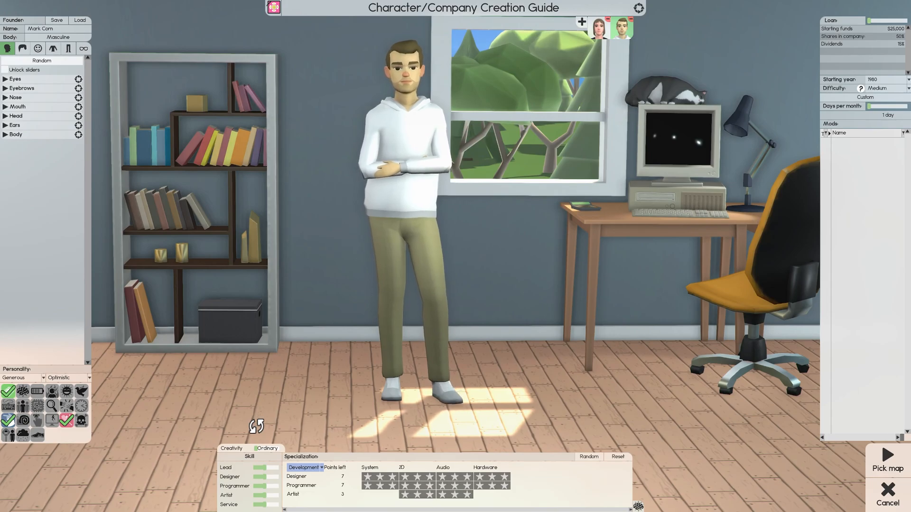
mouse_move(231, 448)
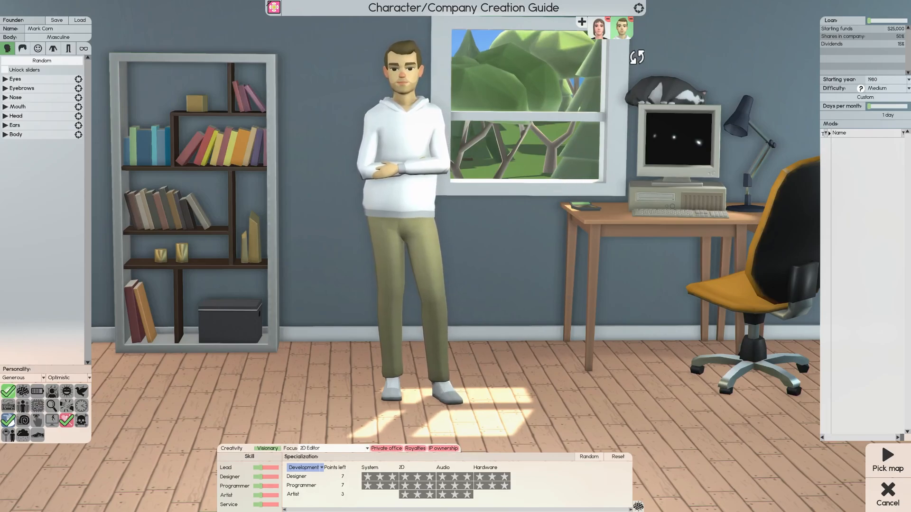
mouse_move(622, 28)
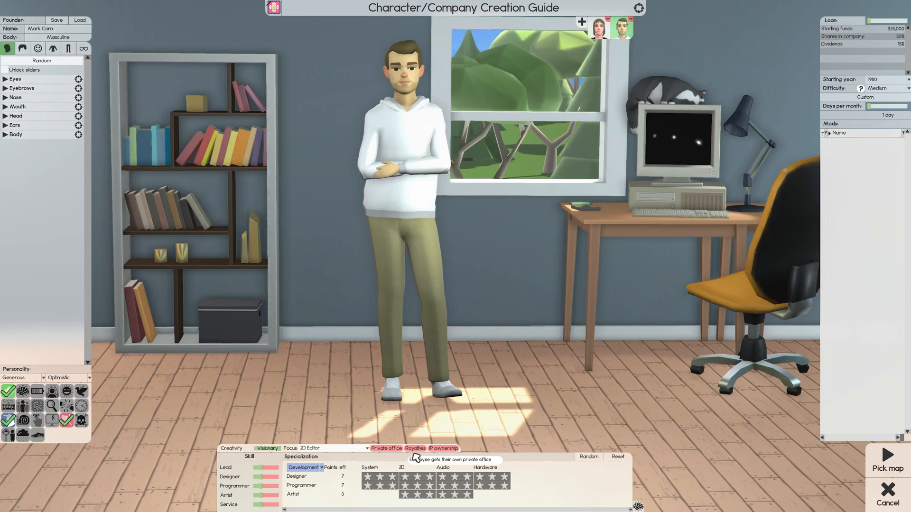
mouse_move(445, 449)
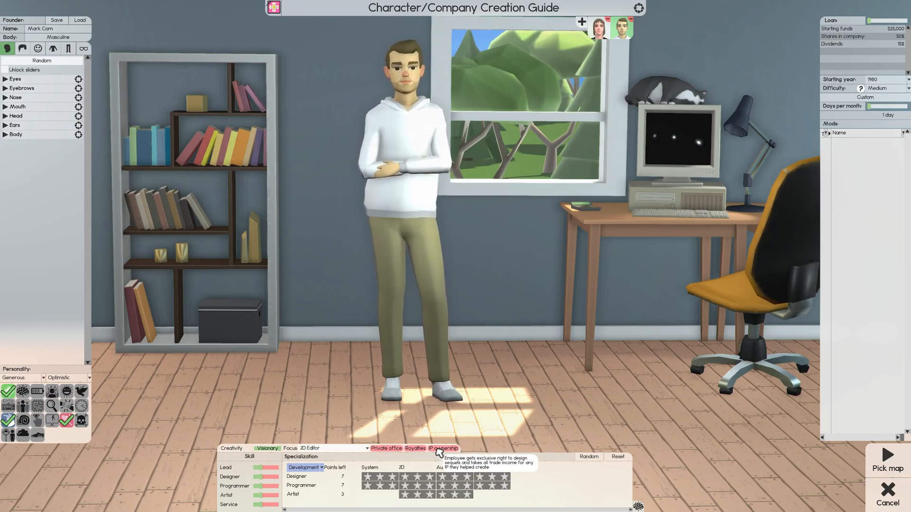
mouse_move(386, 449)
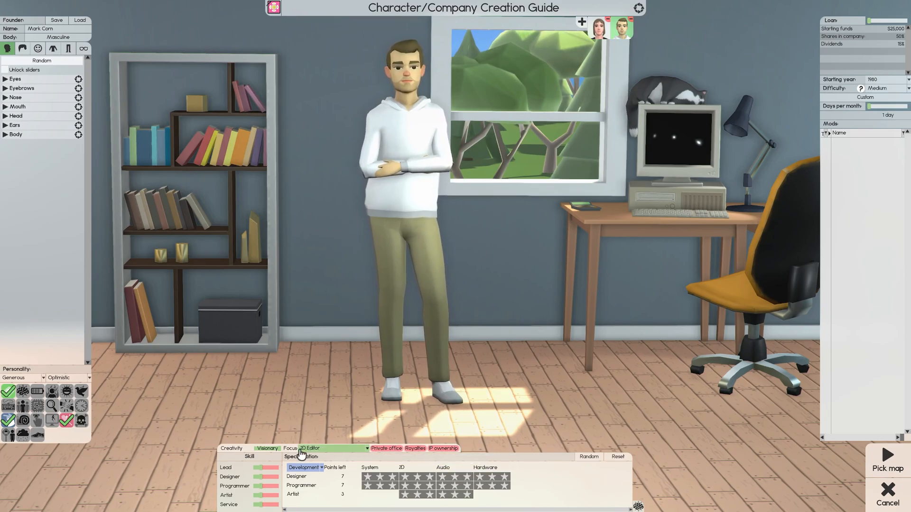
Browse software types and set the founder's Creativity focus to 3D Editor.
click(331, 448)
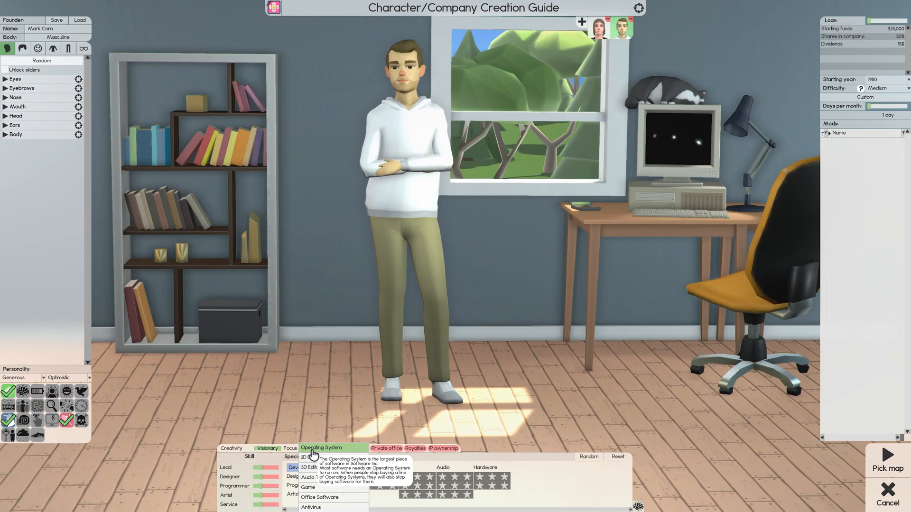
mouse_move(310, 458)
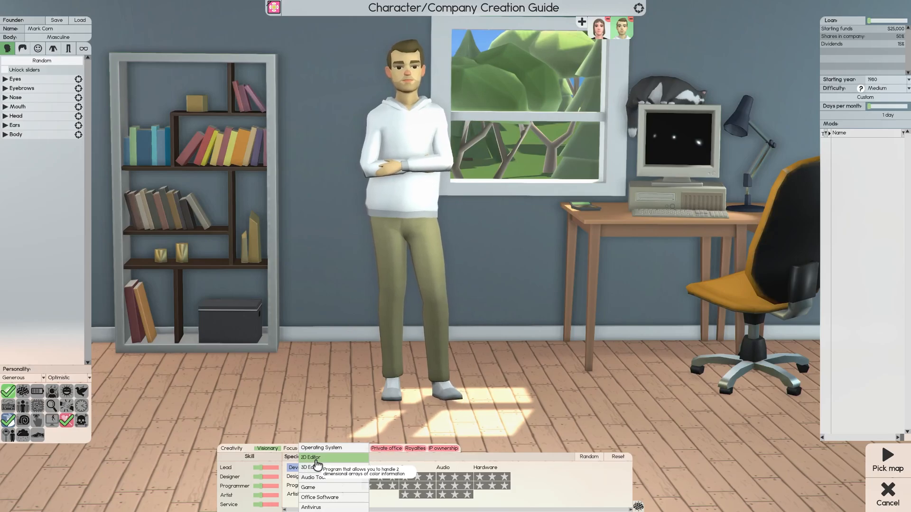
mouse_move(312, 477)
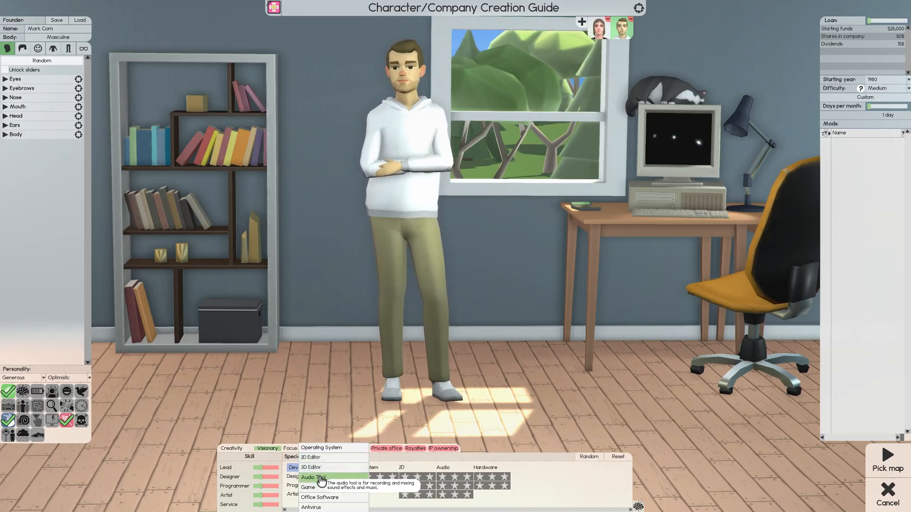
mouse_move(320, 497)
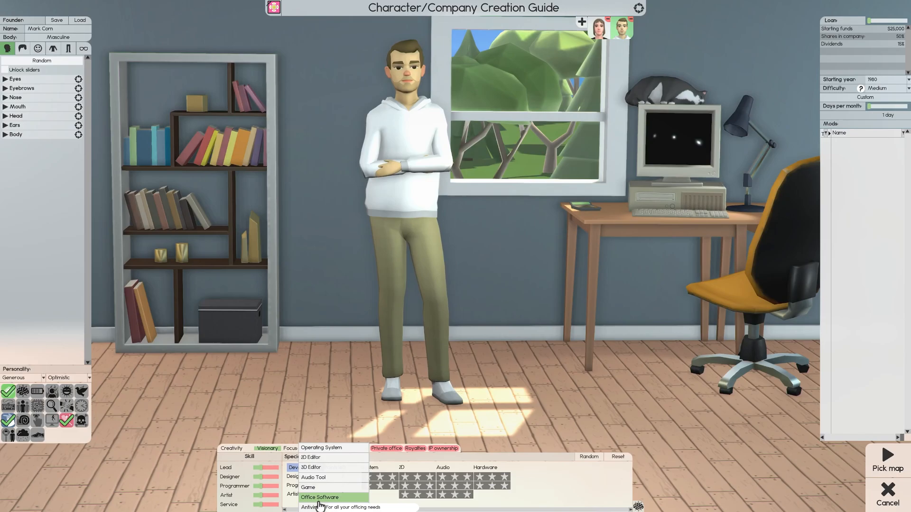
mouse_move(342, 475)
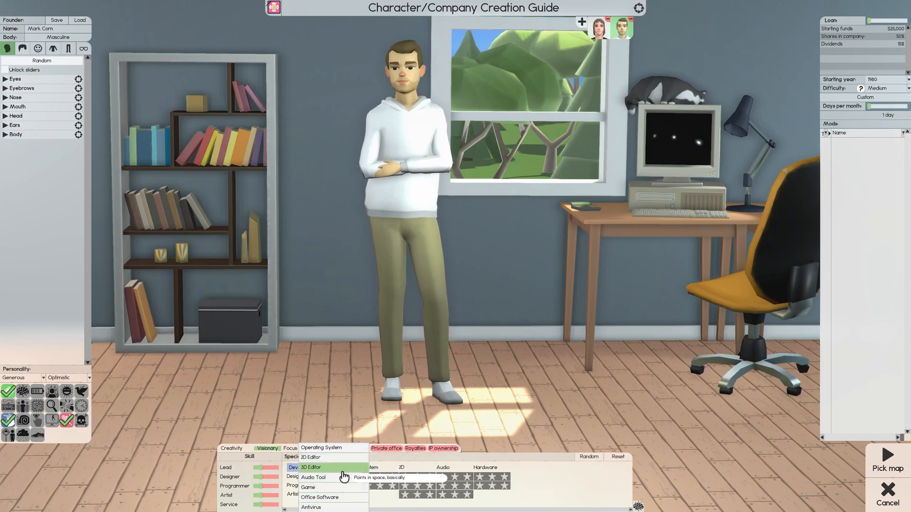
click(311, 457)
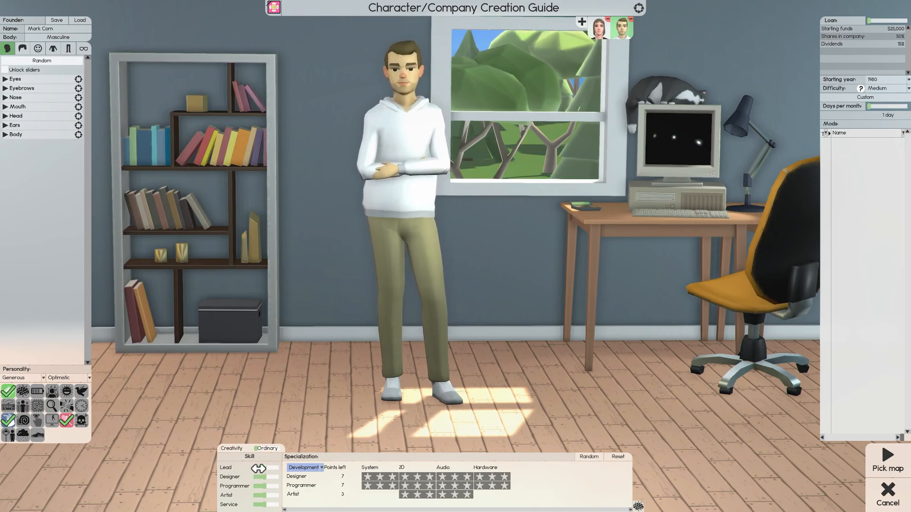
mouse_move(261, 504)
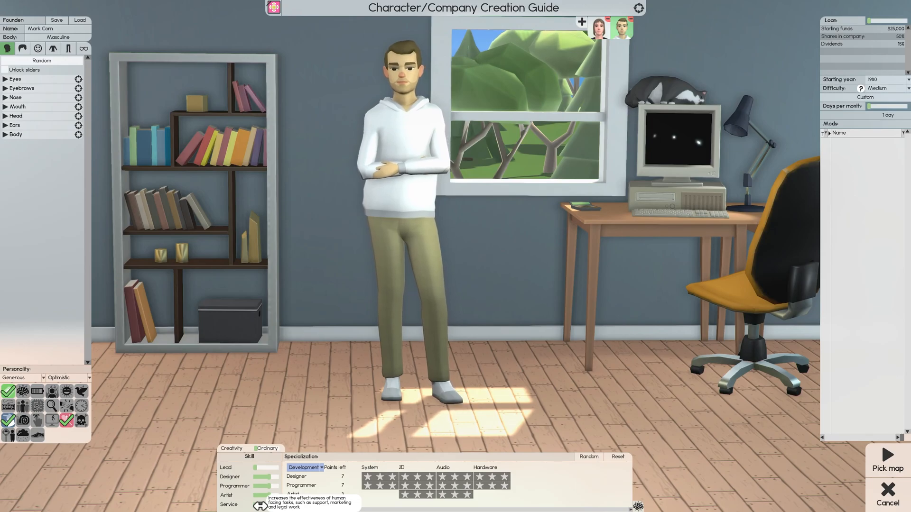
mouse_move(253, 478)
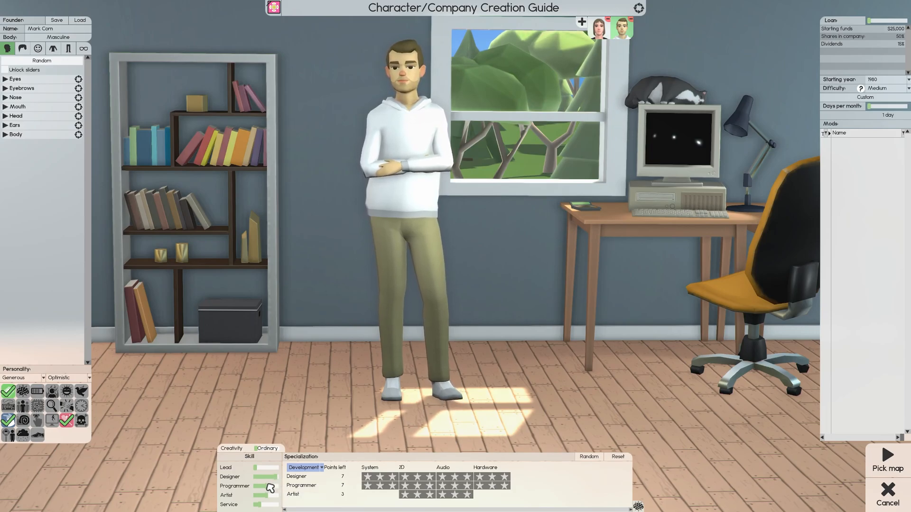
mouse_move(270, 486)
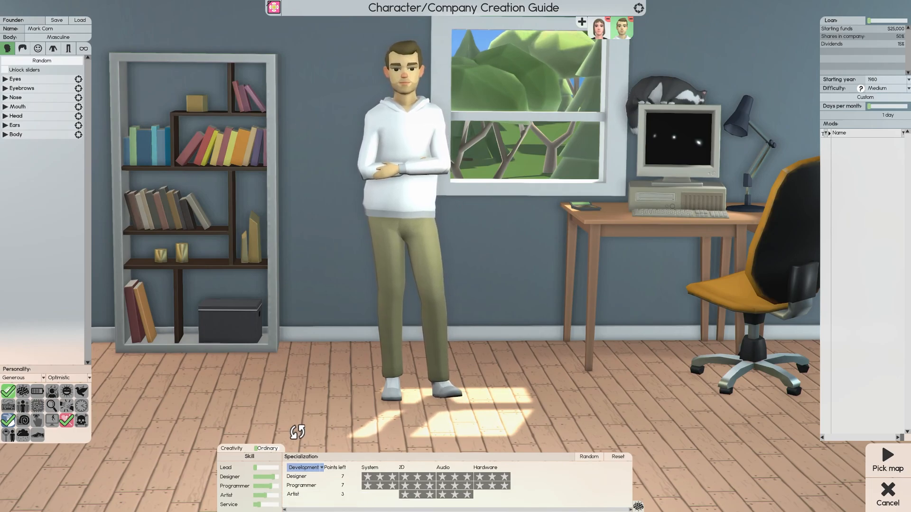
mouse_move(230, 477)
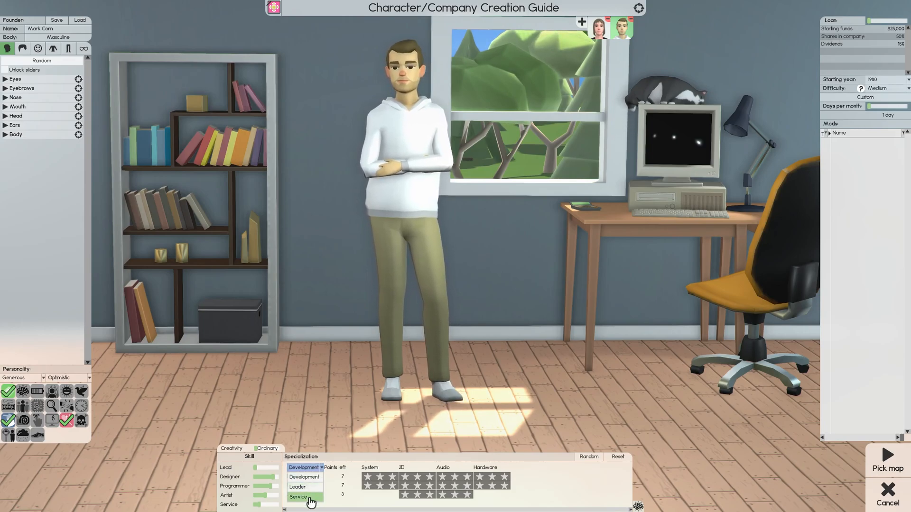
Switch specialization to Service and put all three points into Support.
click(297, 497)
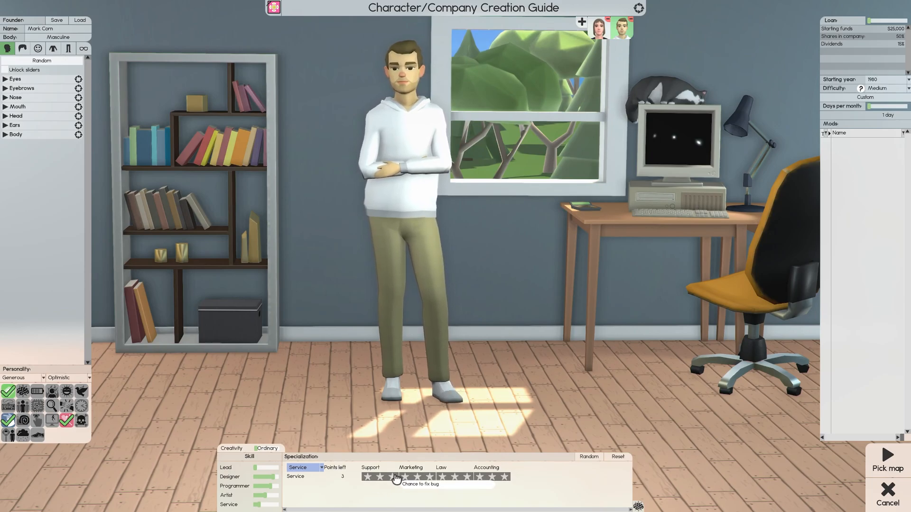
click(393, 476)
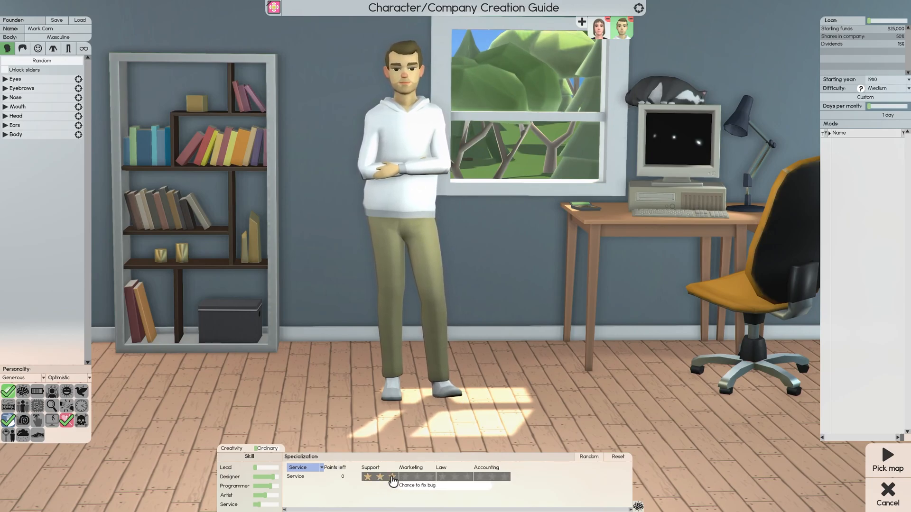
click(393, 476)
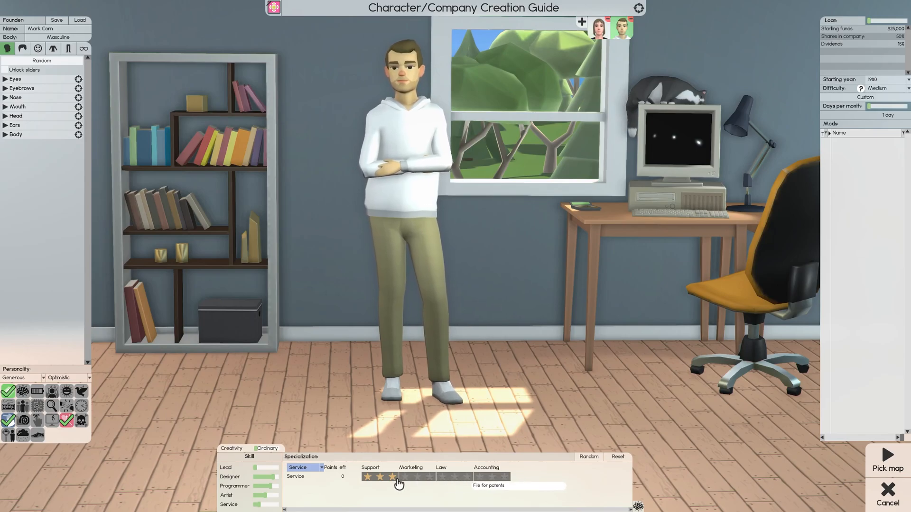
click(302, 468)
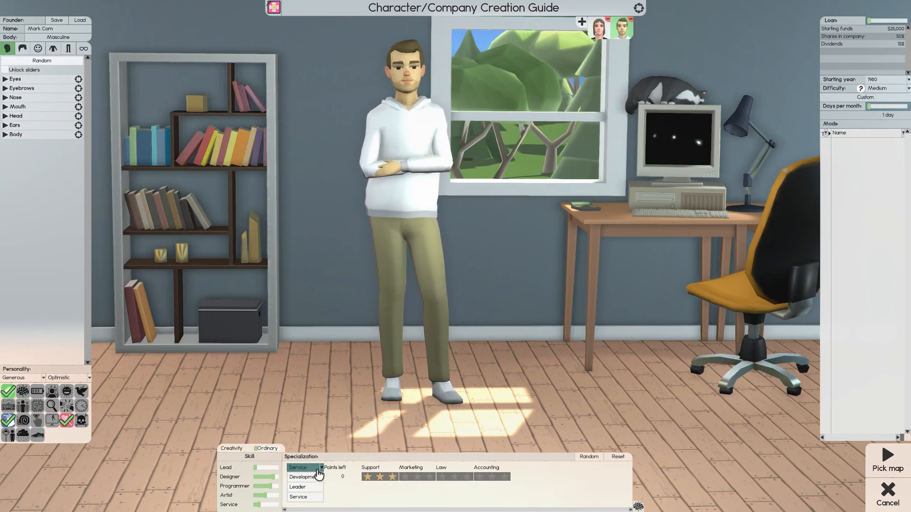
Switch to Leader: three stars each in Socialization and Multitasking, one in HR.
click(297, 486)
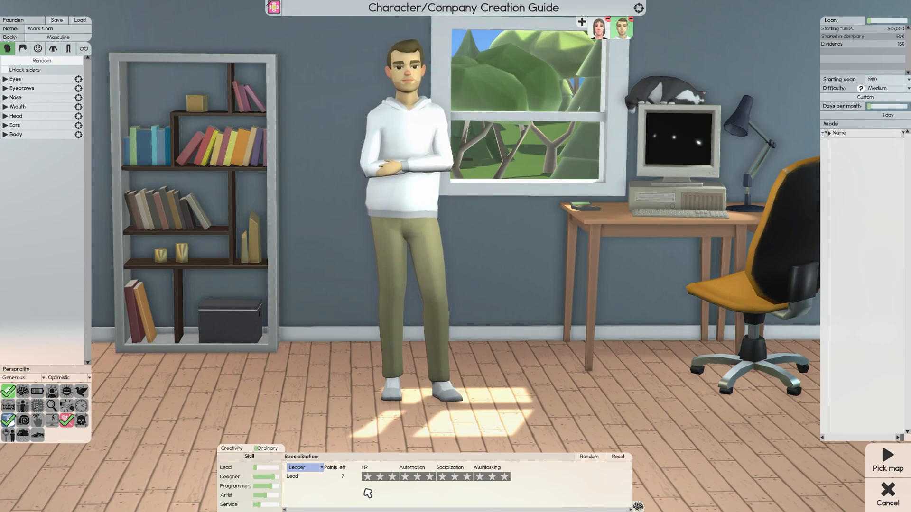
mouse_move(447, 480)
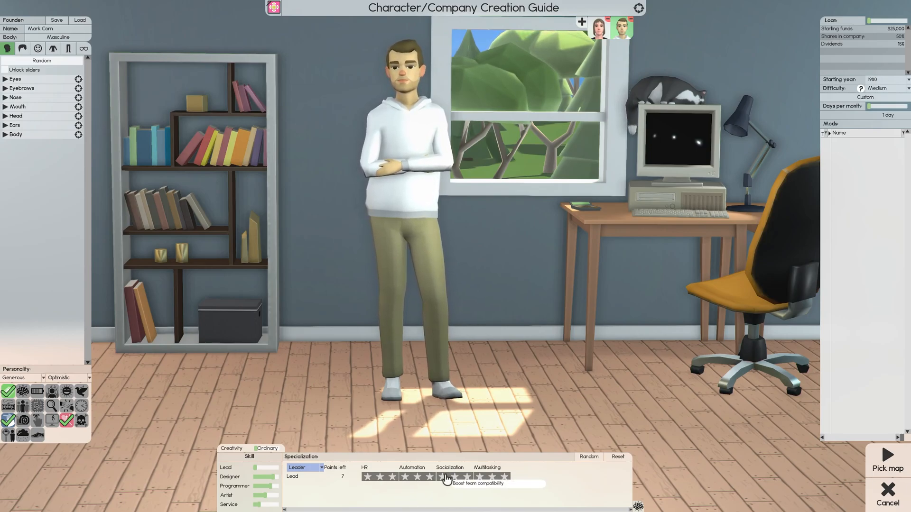
click(459, 476)
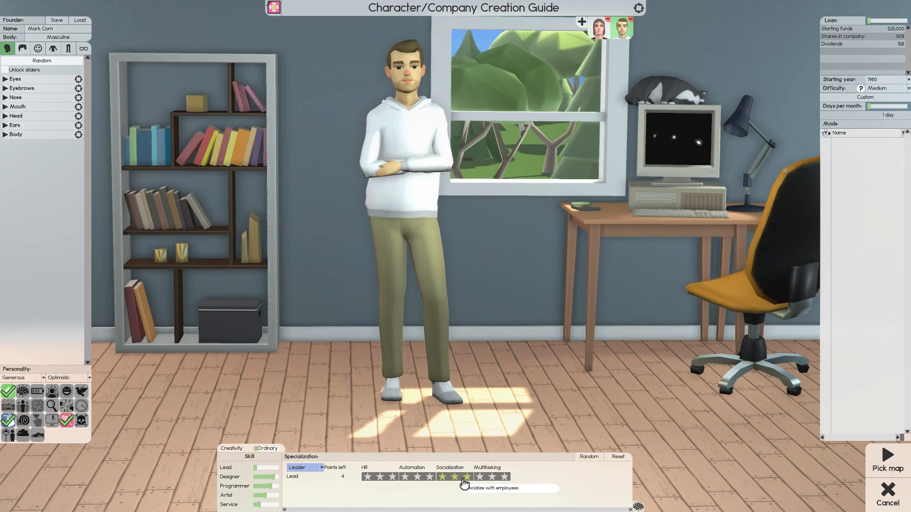
mouse_move(501, 477)
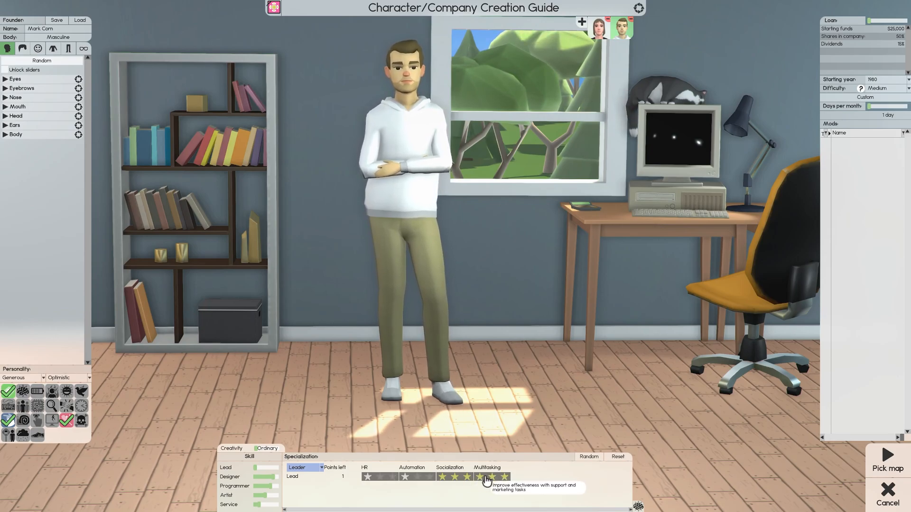
click(499, 476)
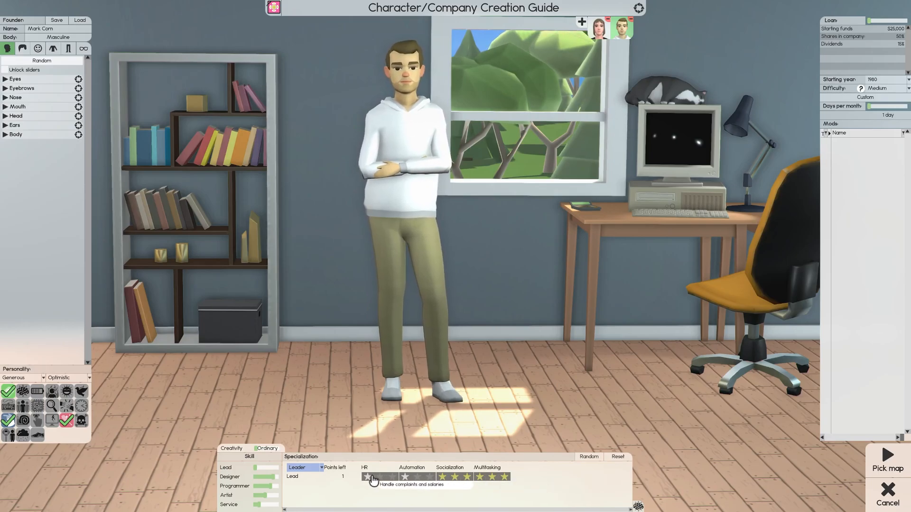
click(373, 476)
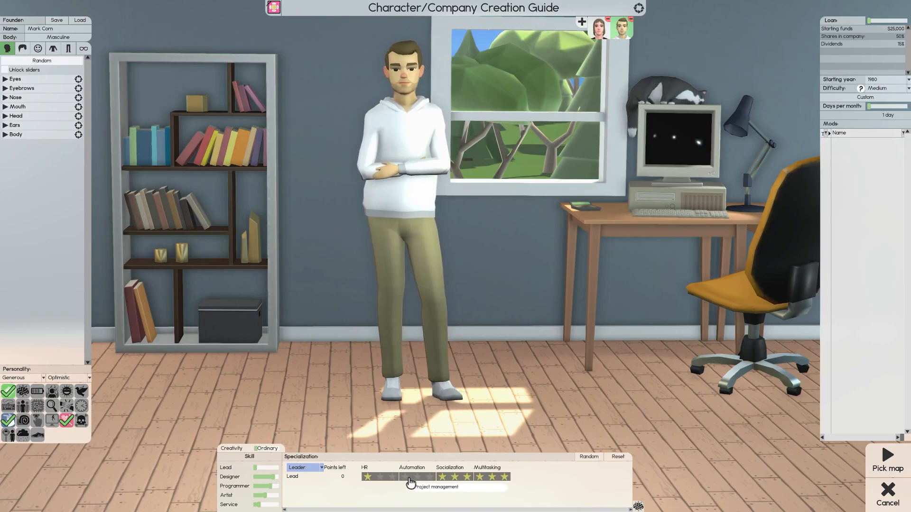
mouse_move(424, 484)
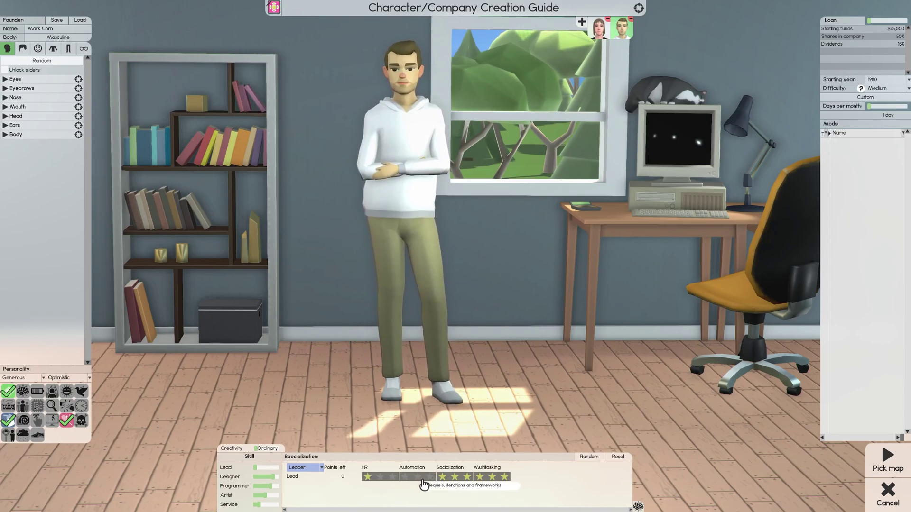
mouse_move(411, 477)
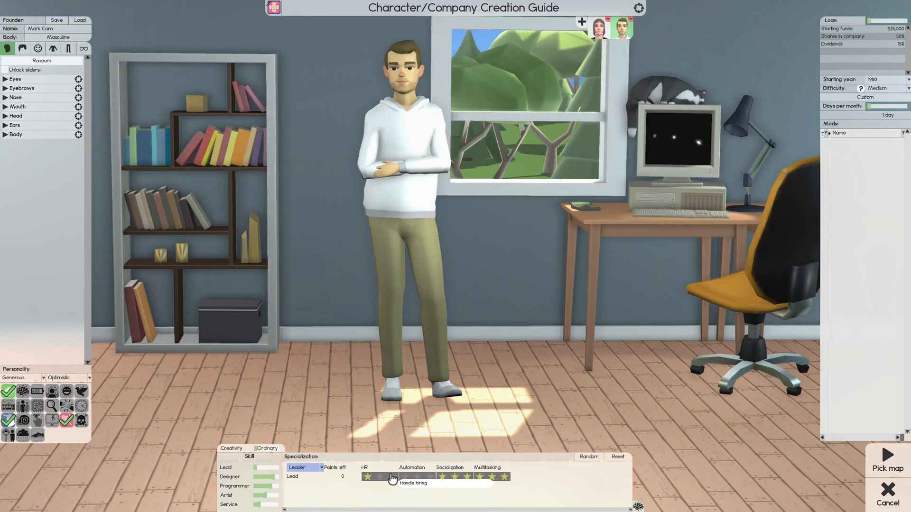
mouse_move(383, 482)
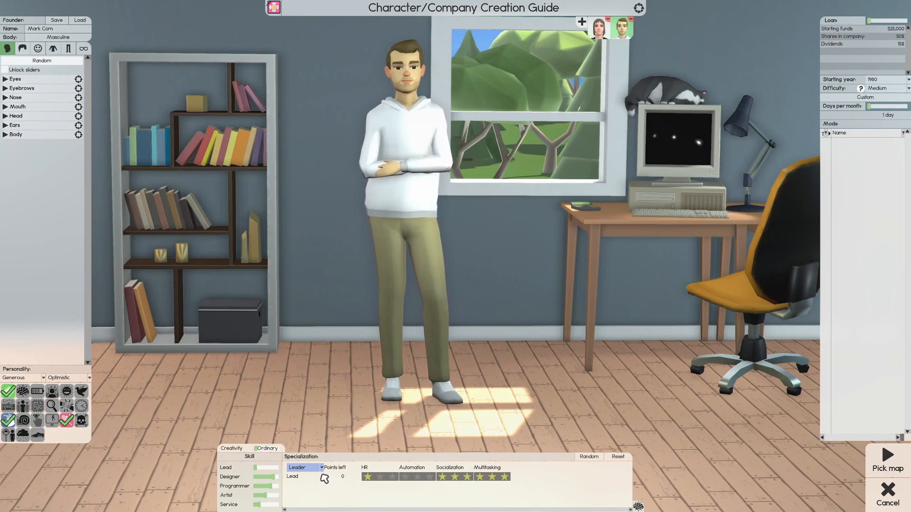
click(303, 467)
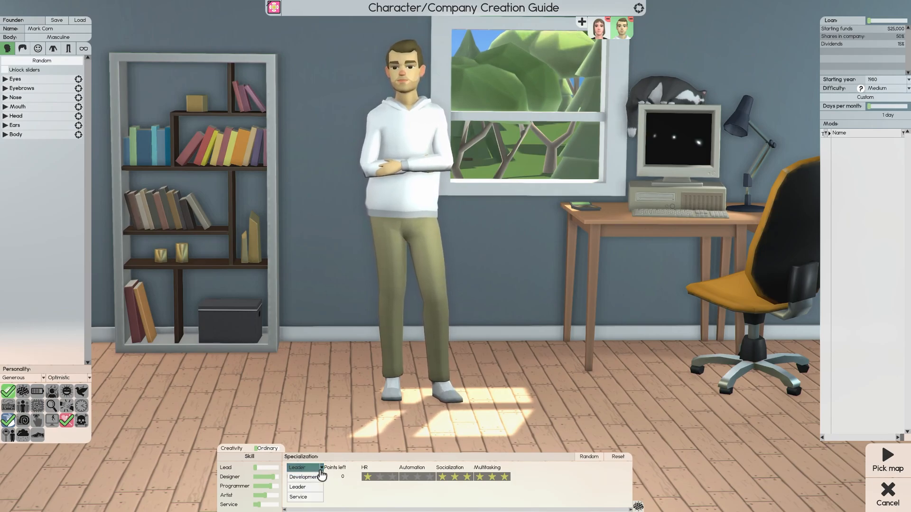
Switch to Development, give System three stars, and spend remaining design, programming and artist points on 2D.
click(304, 477)
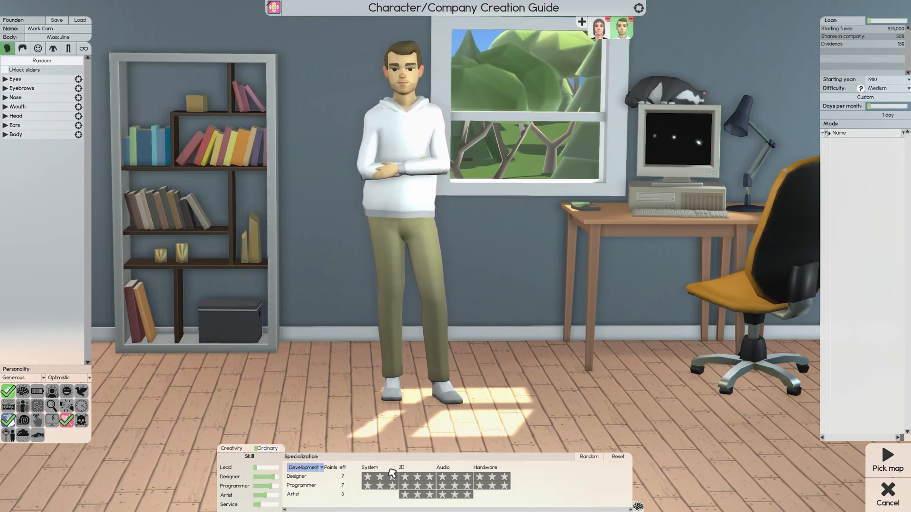
mouse_move(394, 480)
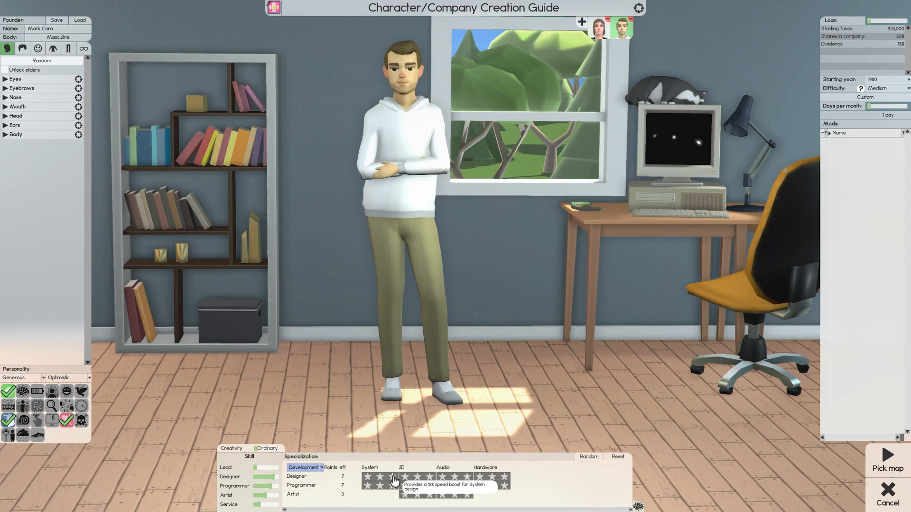
click(387, 482)
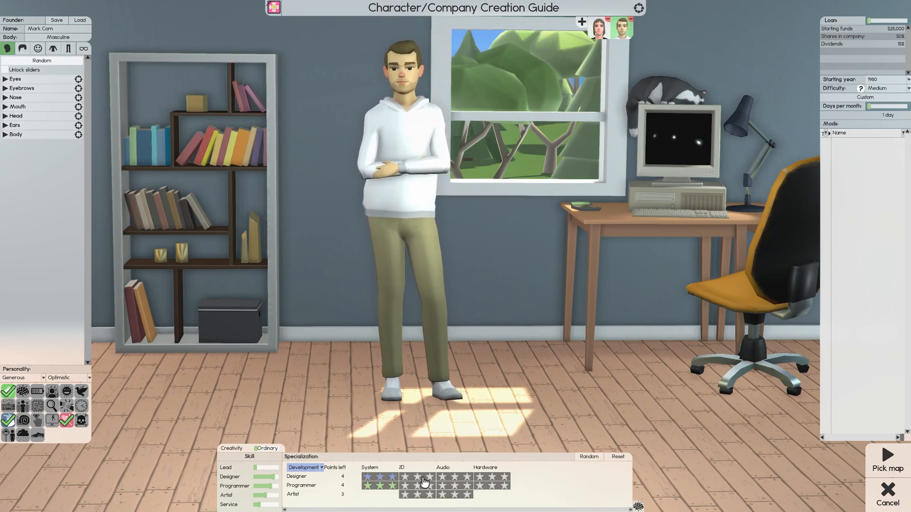
mouse_move(428, 479)
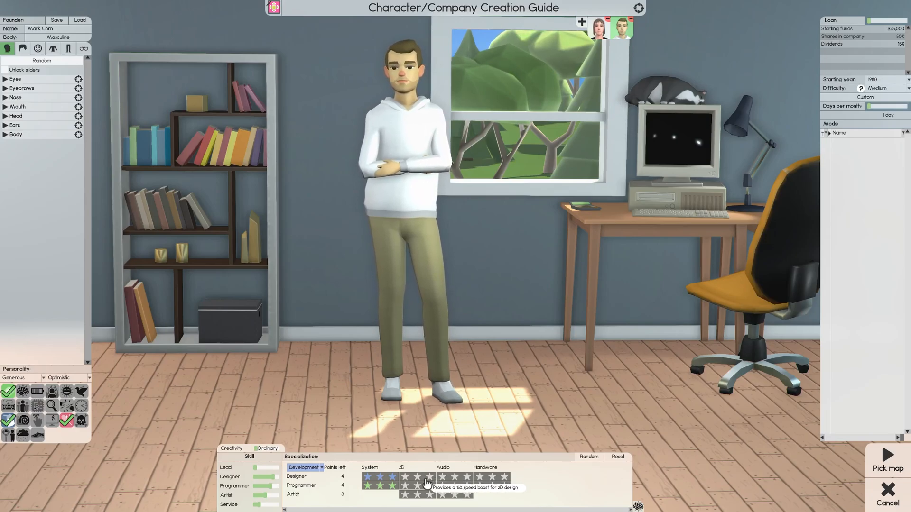
mouse_move(465, 484)
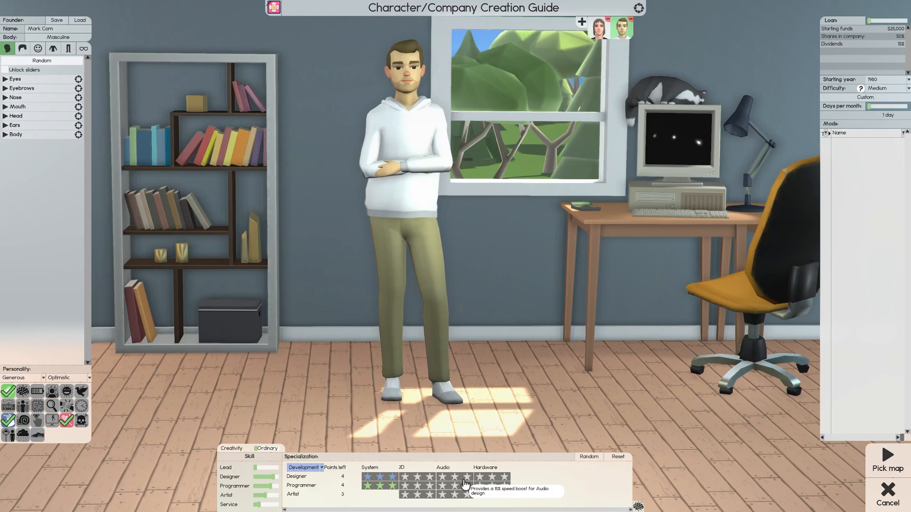
click(424, 476)
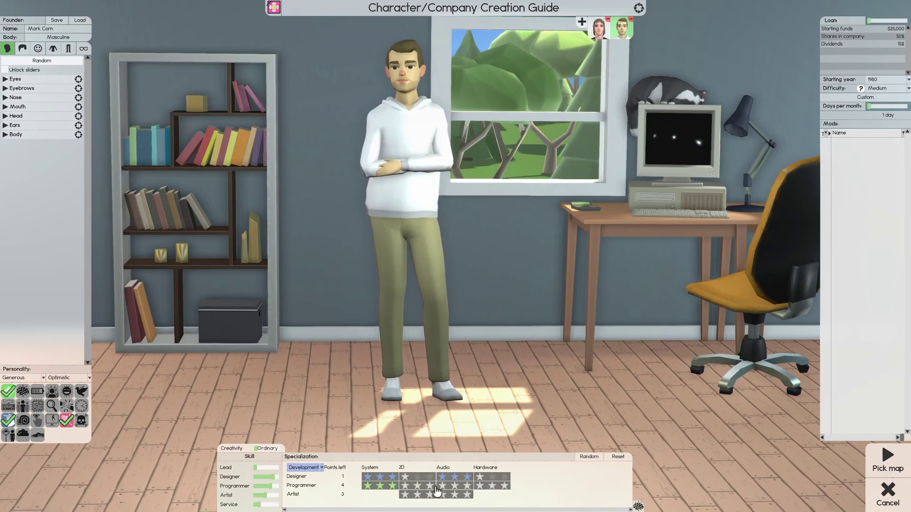
click(417, 476)
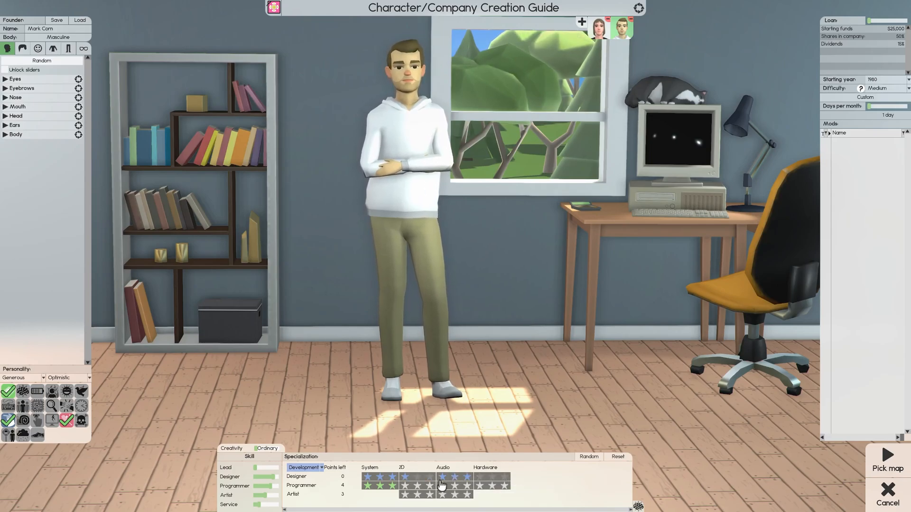
click(432, 476)
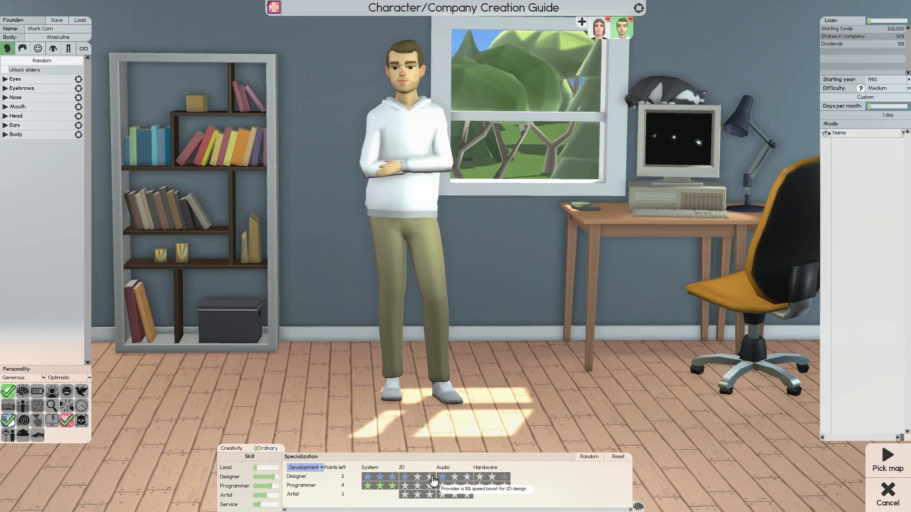
click(442, 477)
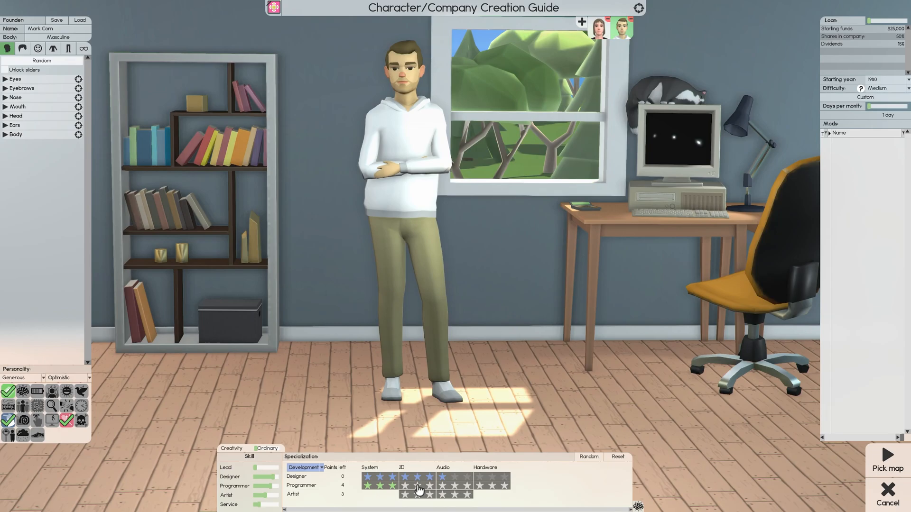
mouse_move(432, 486)
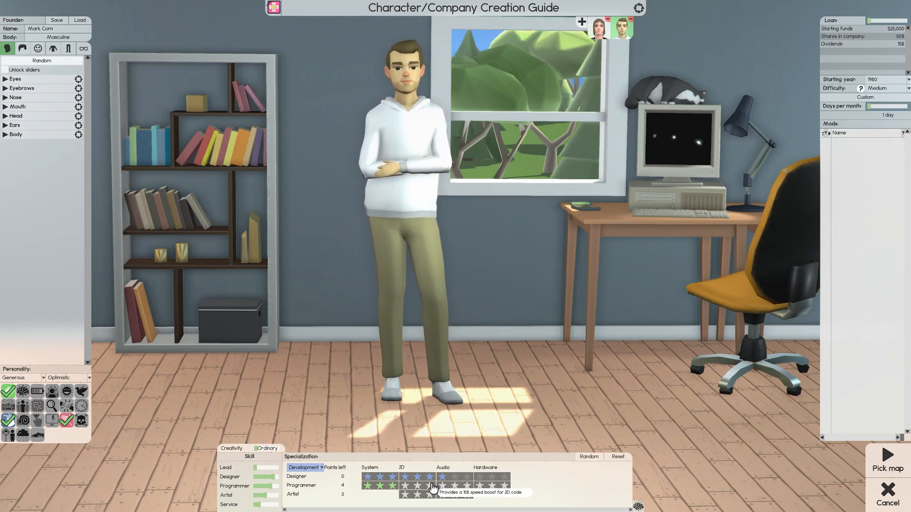
click(437, 486)
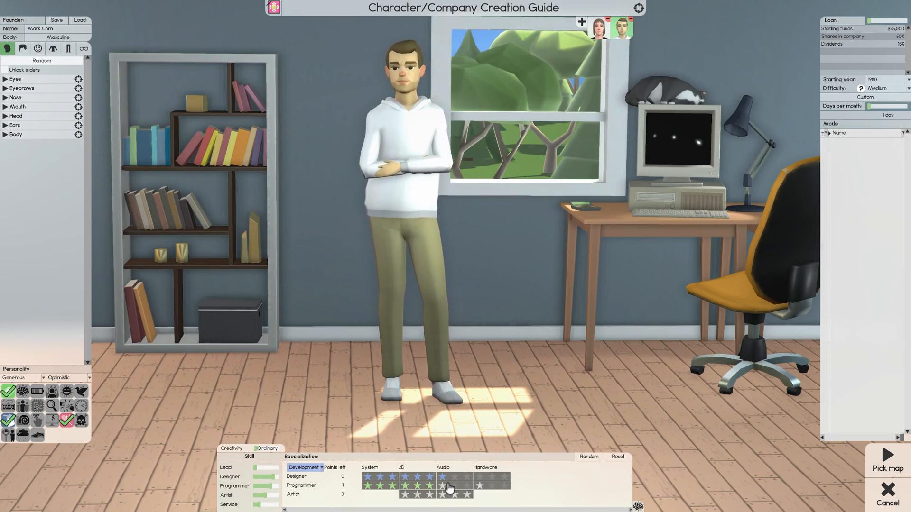
click(430, 494)
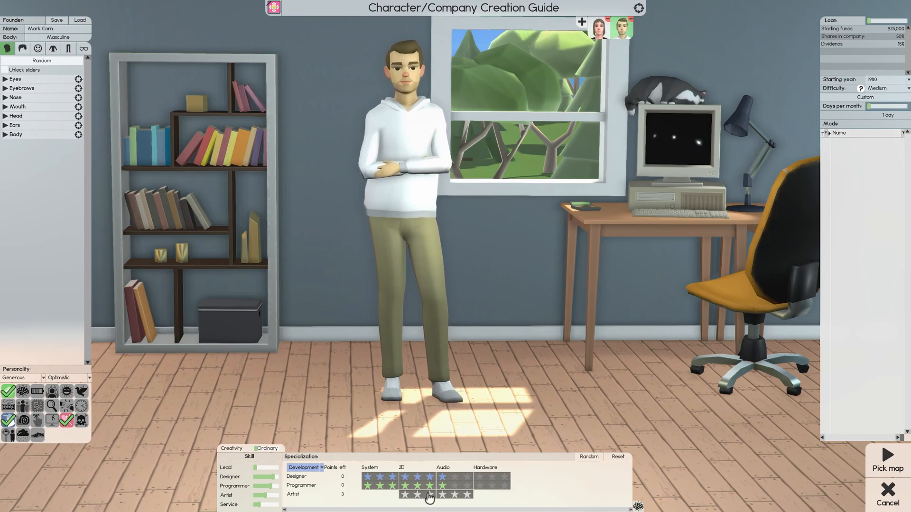
click(405, 494)
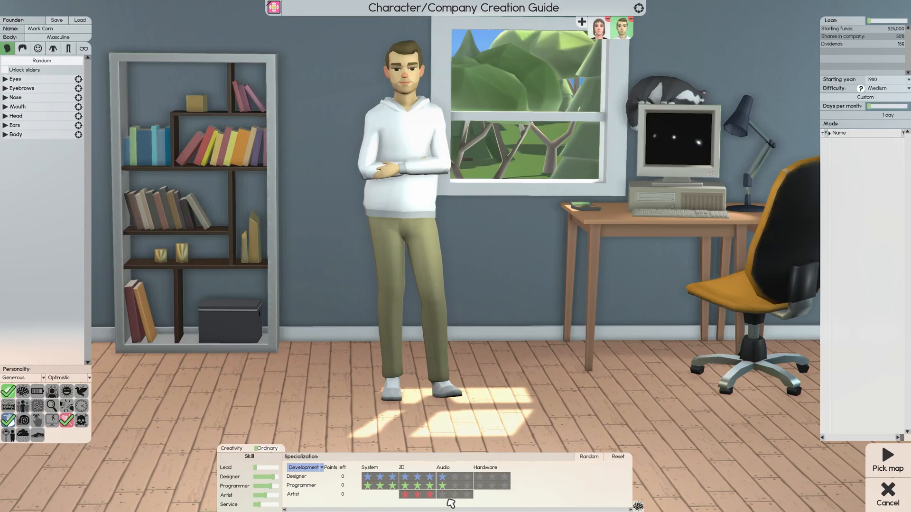
mouse_move(445, 498)
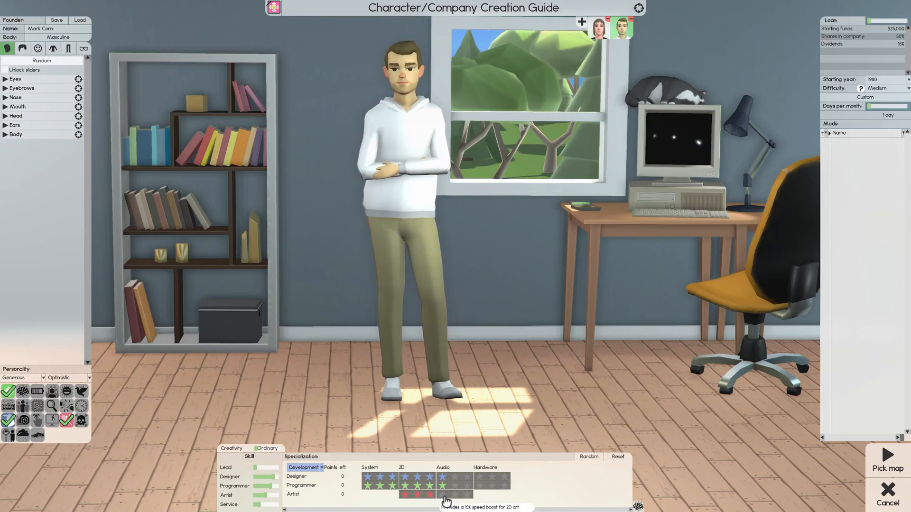
mouse_move(387, 472)
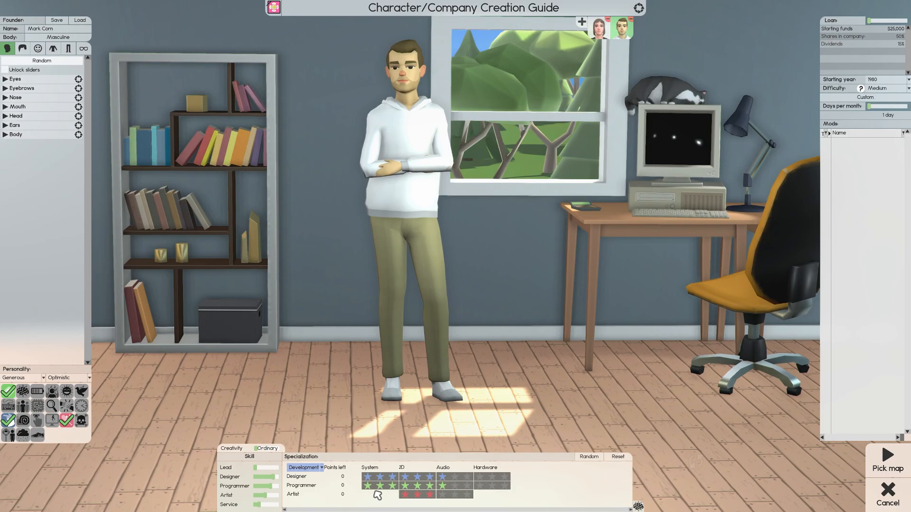
Remove the second founder and review the Medium difficulty and 1980 starting year.
click(599, 29)
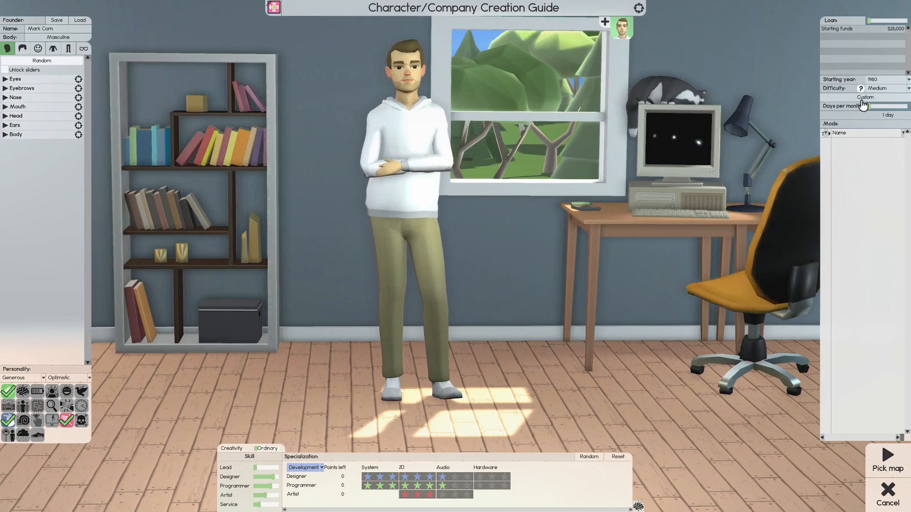
click(878, 88)
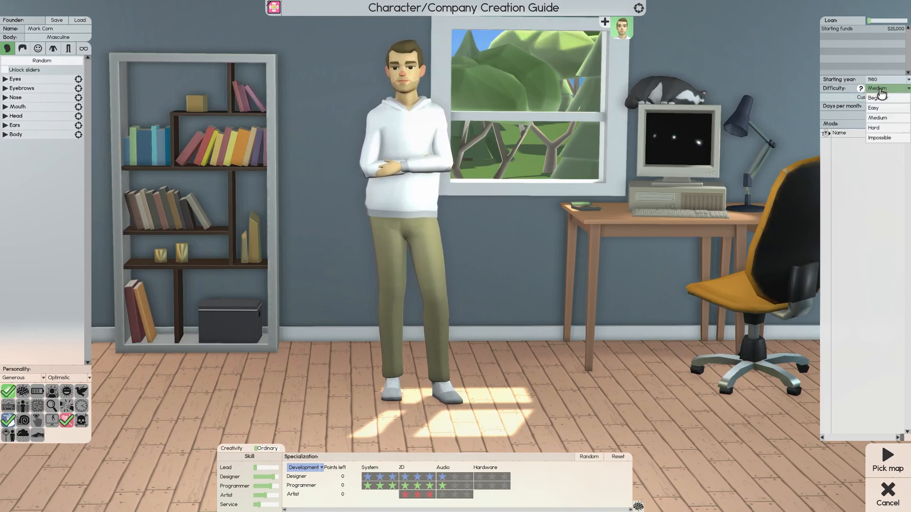
mouse_move(877, 97)
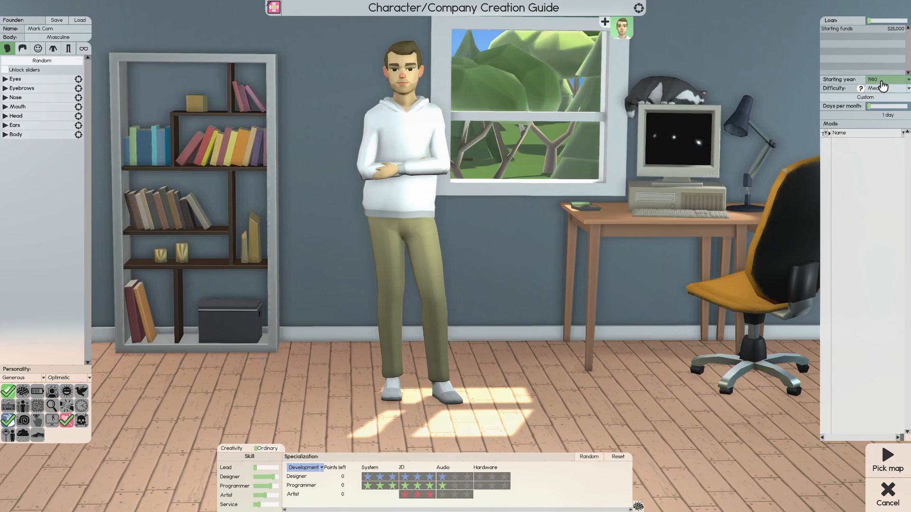
click(883, 80)
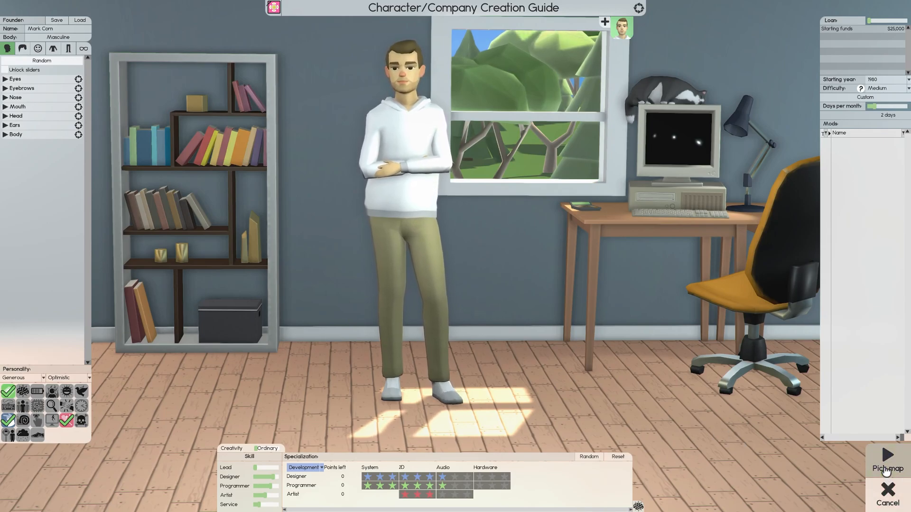
Browse the starting maps and choose the Garage Inc rental building.
click(887, 462)
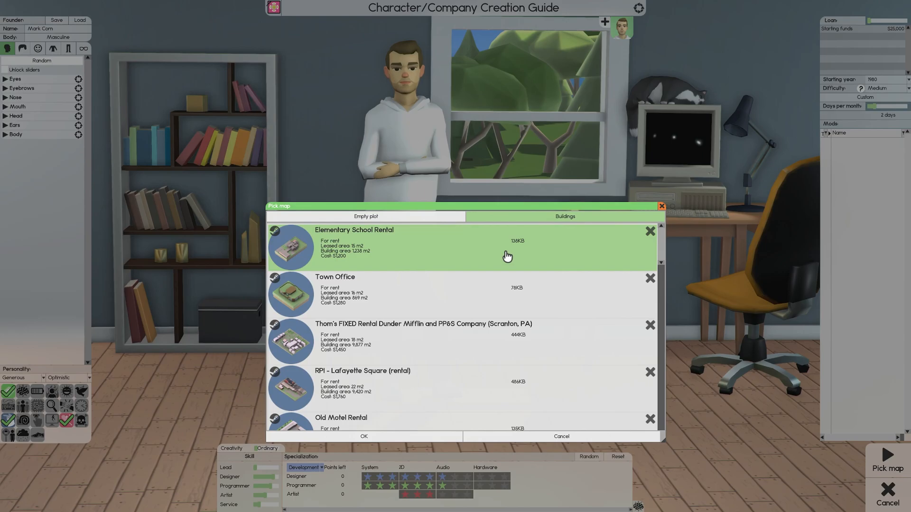
click(365, 216)
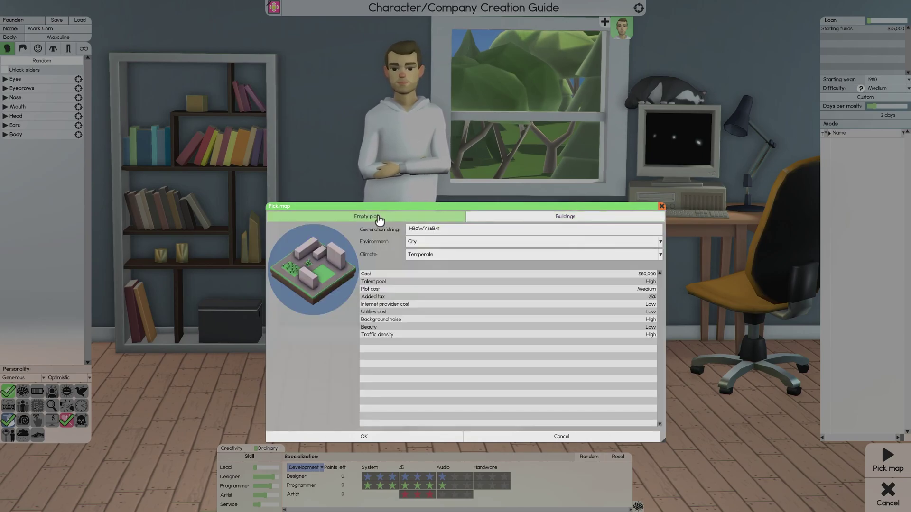
mouse_move(370, 282)
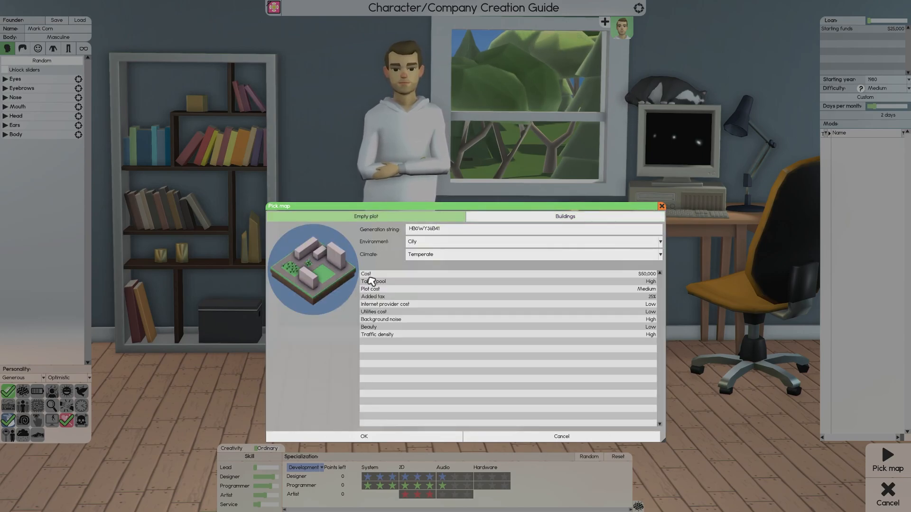
mouse_move(372, 321)
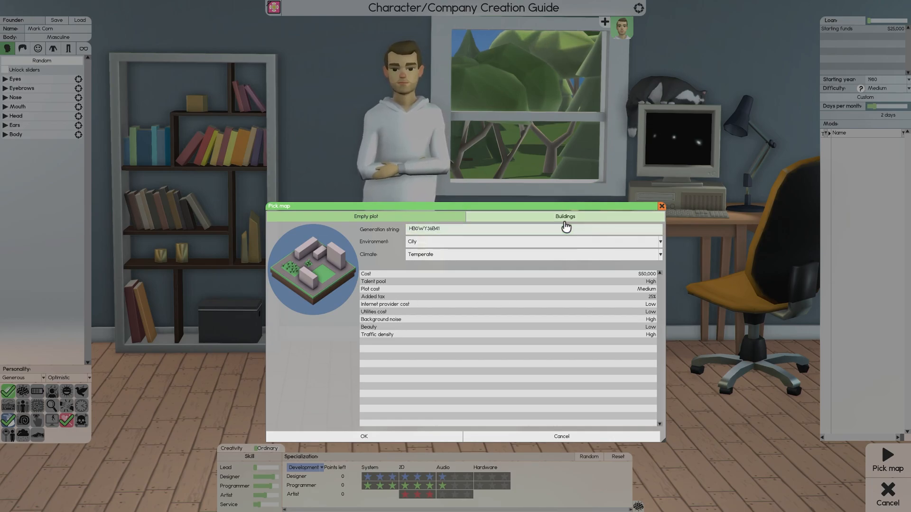
click(563, 217)
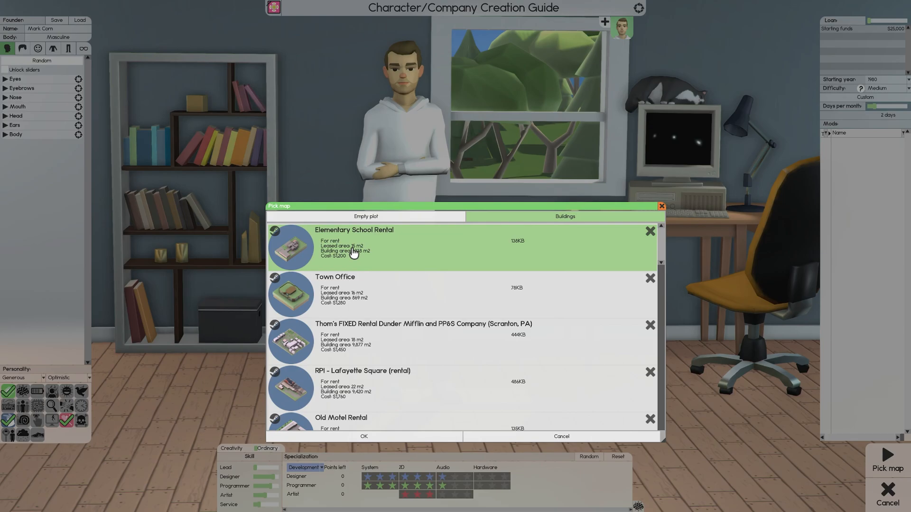
scroll(down, 3)
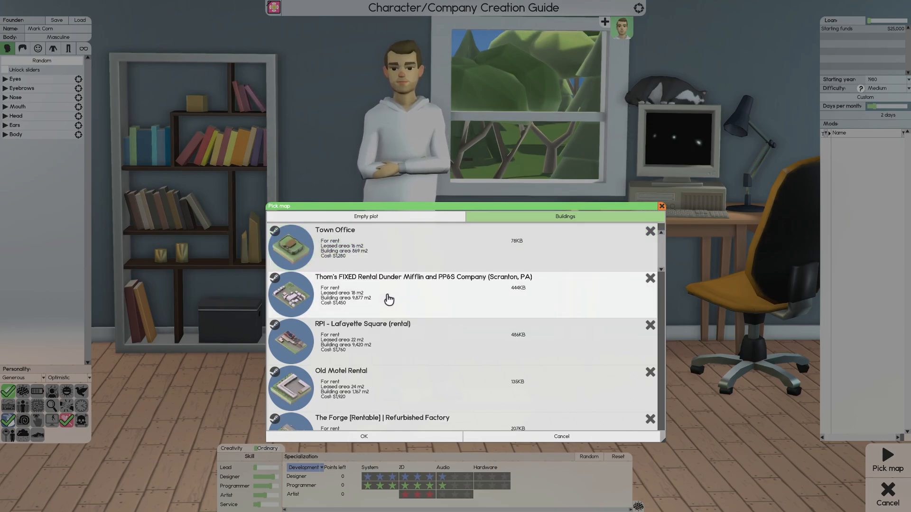
scroll(down, 3)
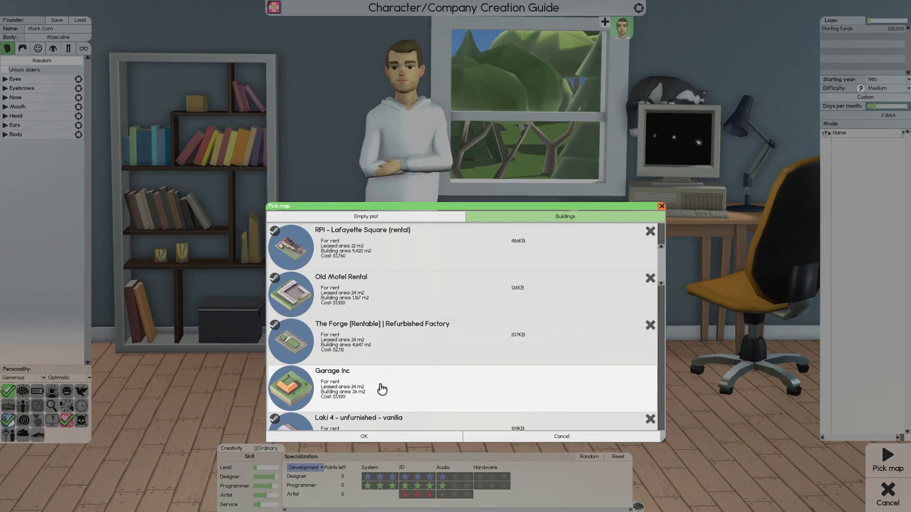
click(382, 388)
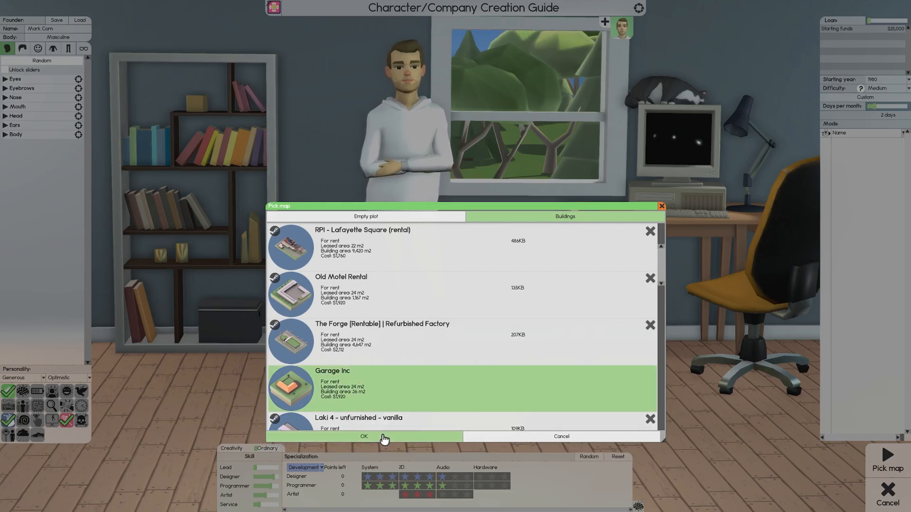